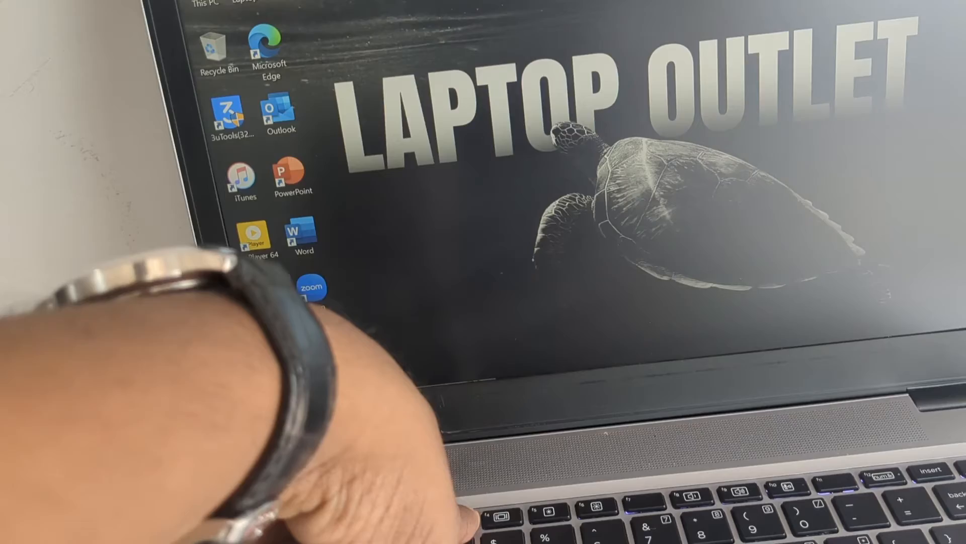
key(Fn+F3)
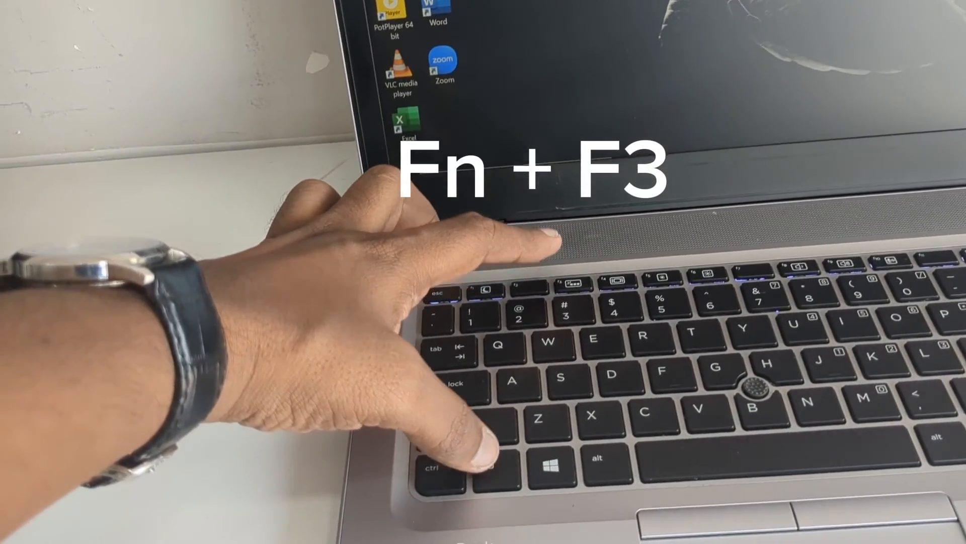